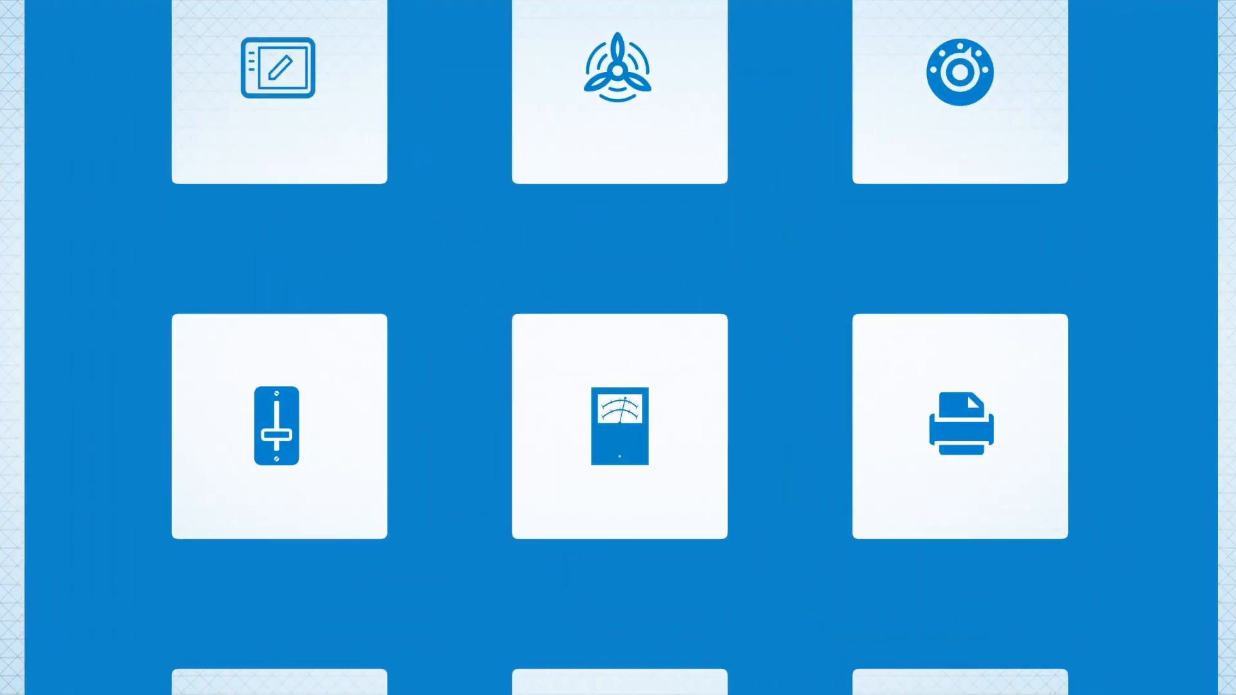
pyautogui.click(619, 425)
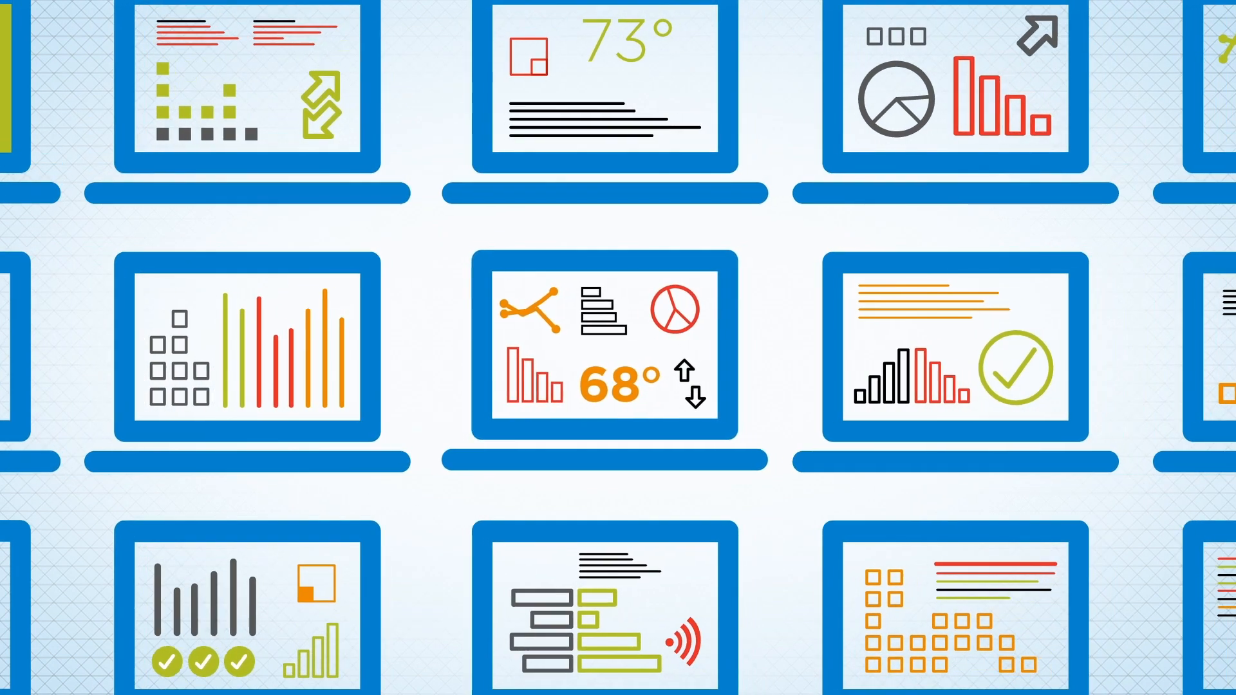
pyautogui.hscroll(-3)
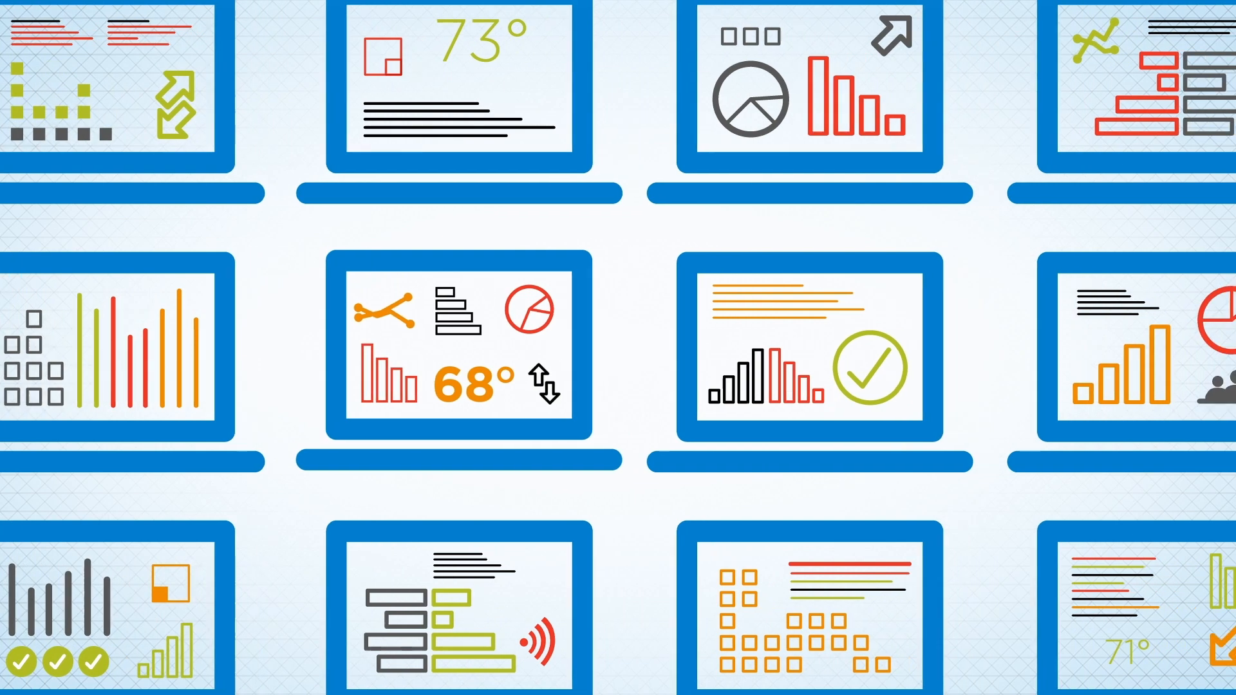